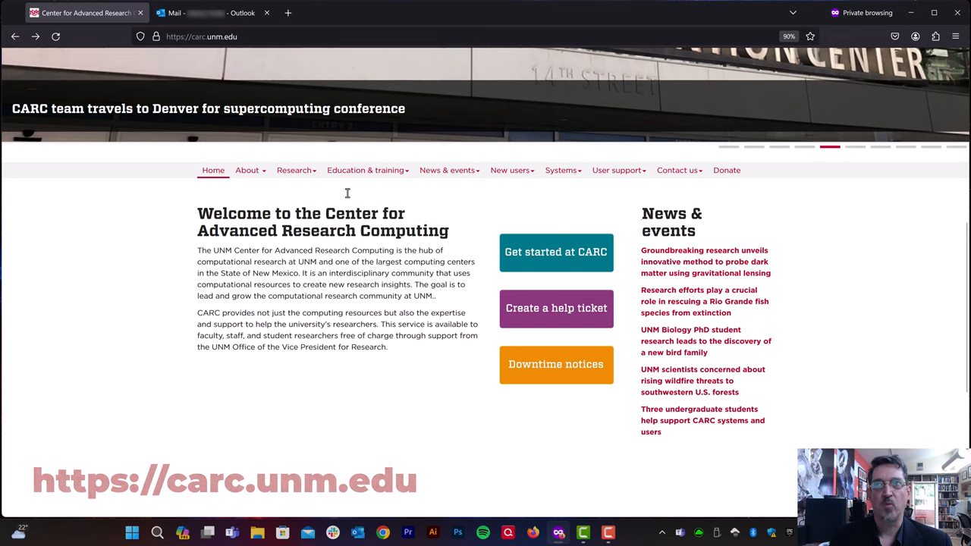
mouse_move(472, 297)
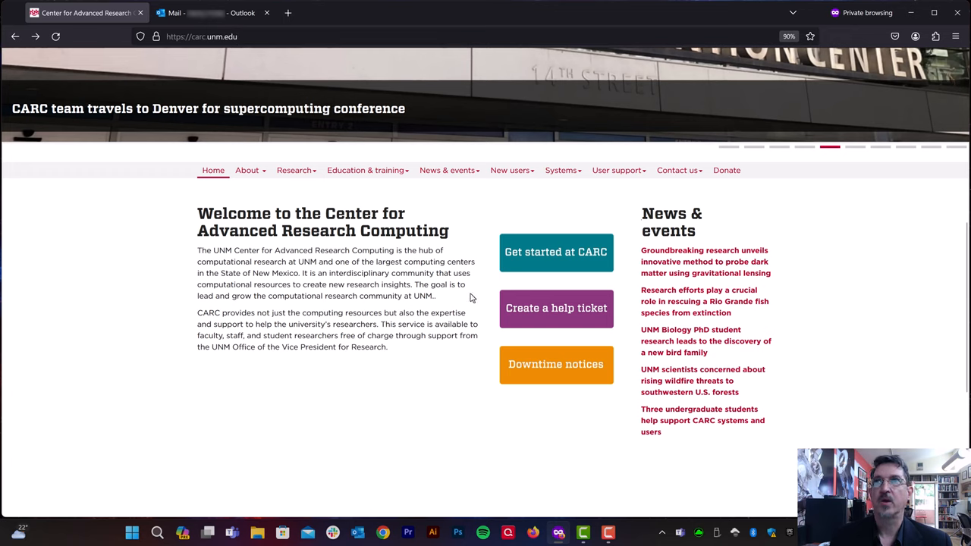
mouse_move(580, 261)
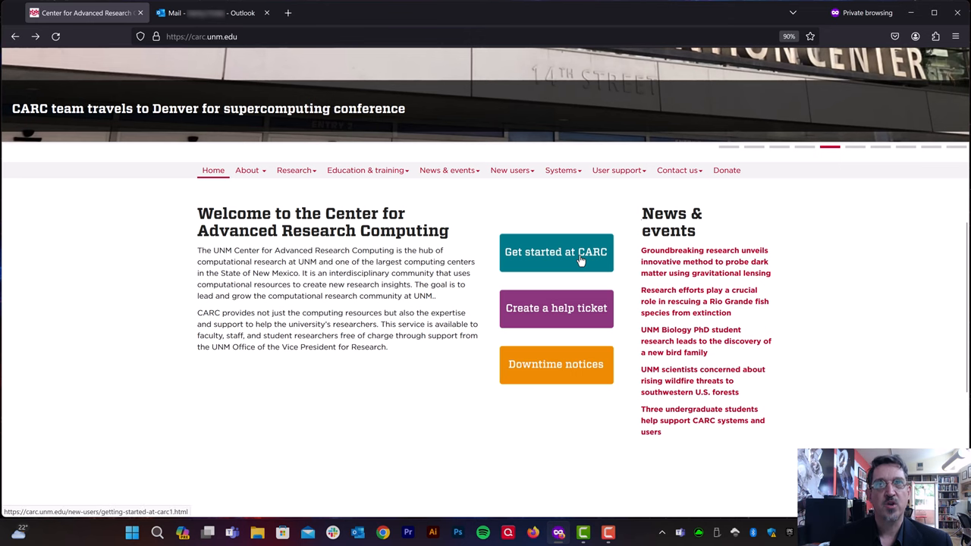
- Reach the 'Getting started at CARC' guide from the CARC home page
left_click(555, 252)
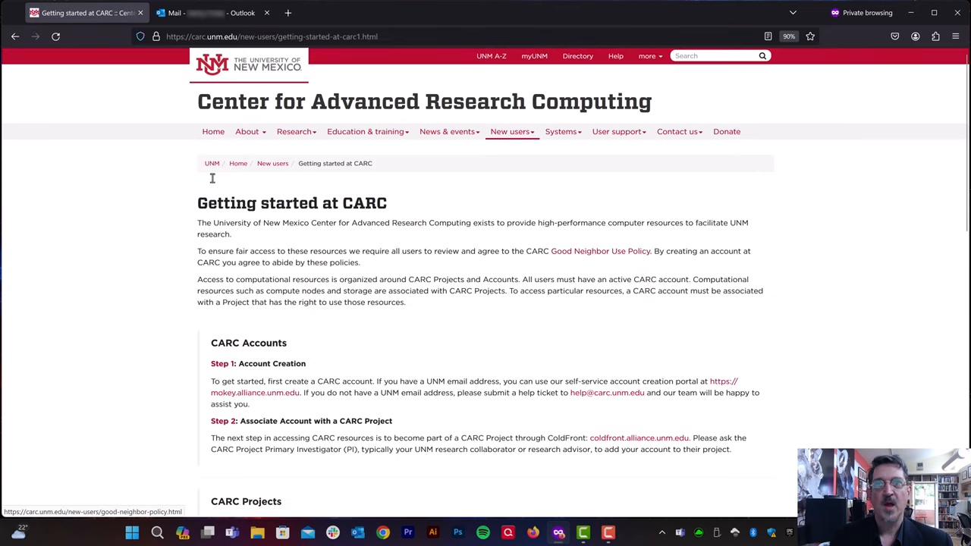
mouse_move(623, 336)
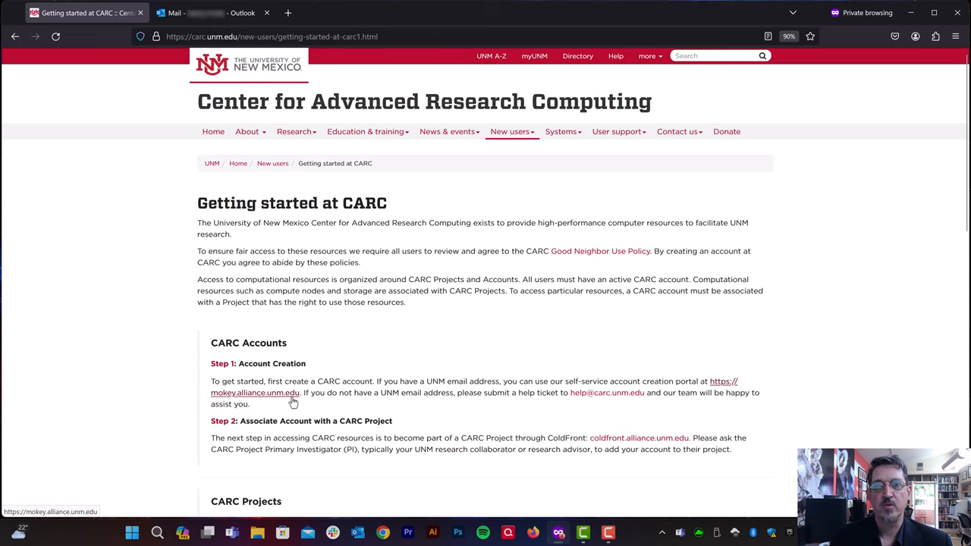
- Follow the mokey.alliance.unm.edu link in Step 1 to reach the Mokey login page
left_click(253, 393)
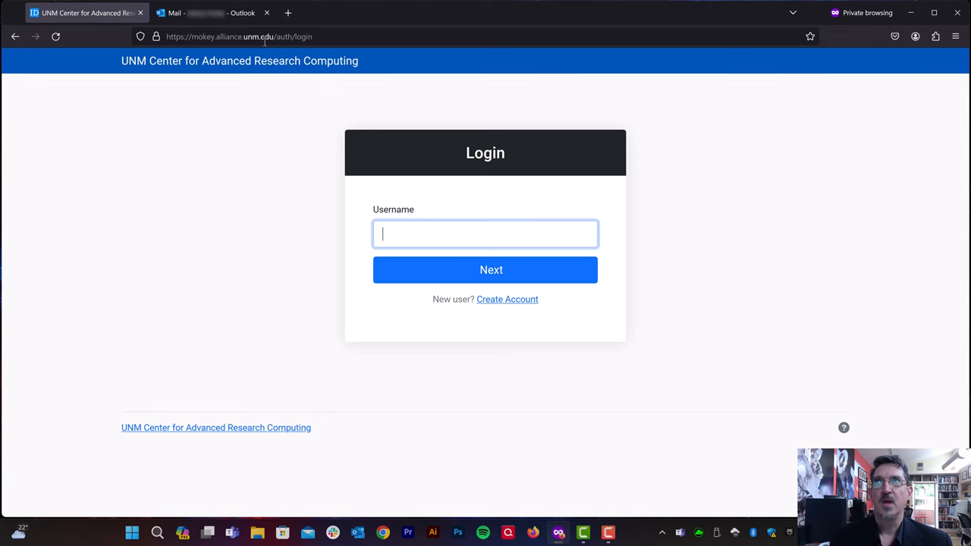
left_click(242, 36)
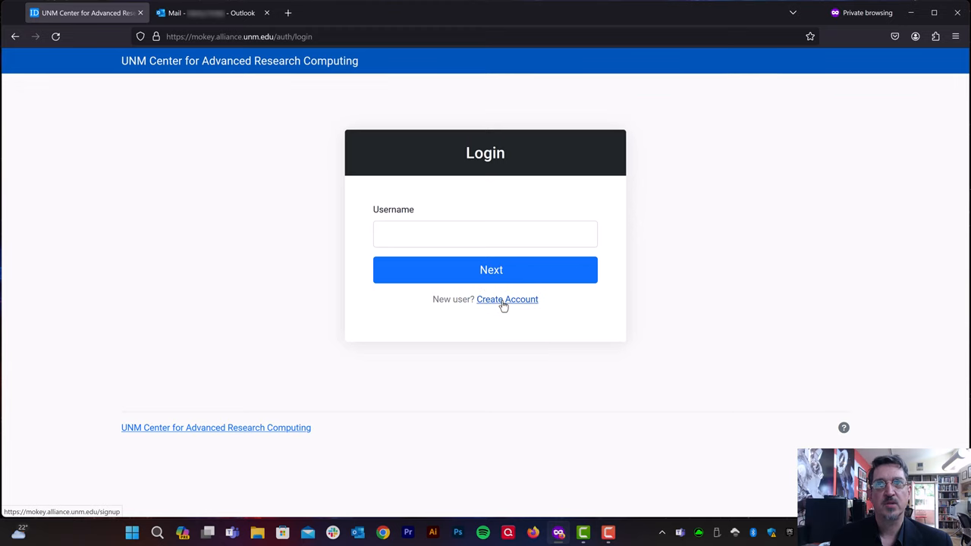
- Start a new account from the login box and focus the Email field of the sign-up form
left_click(507, 301)
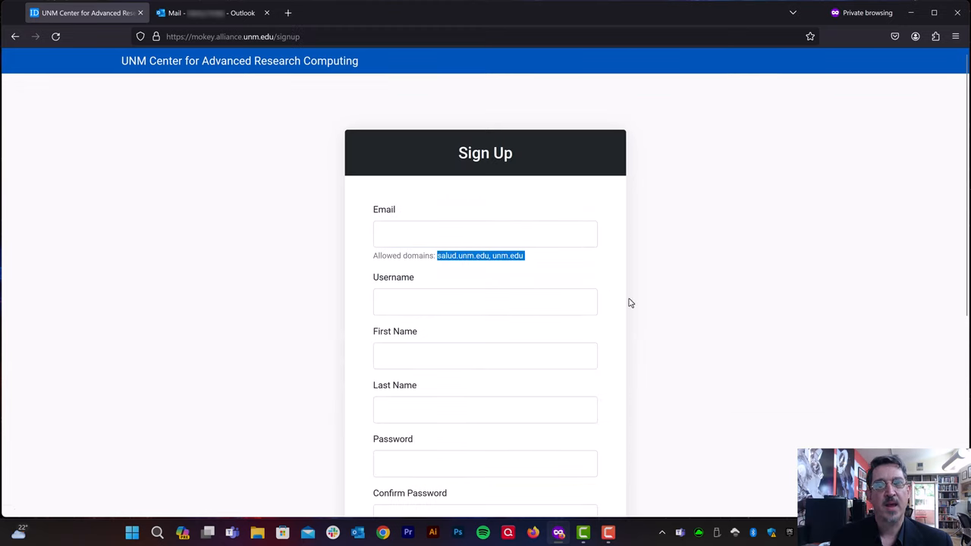
mouse_move(449, 270)
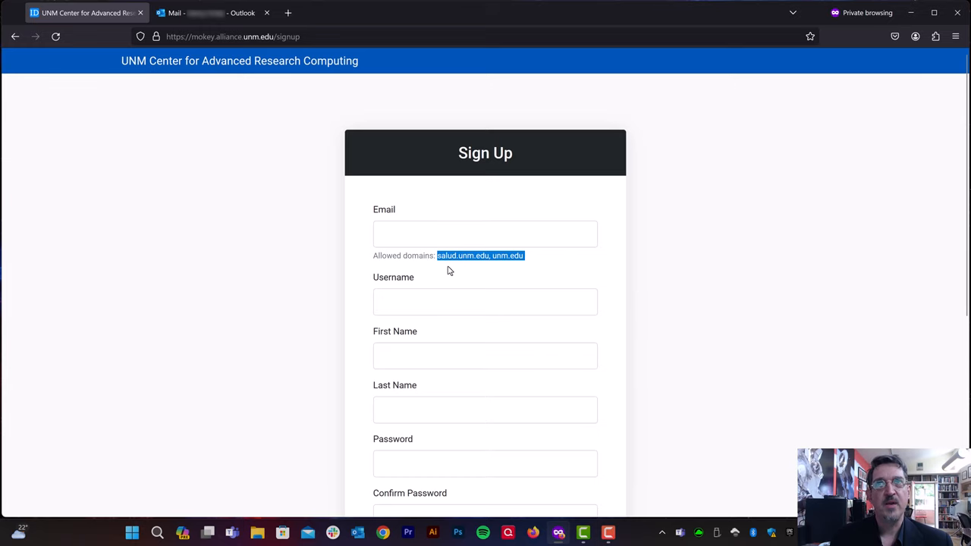
mouse_move(450, 264)
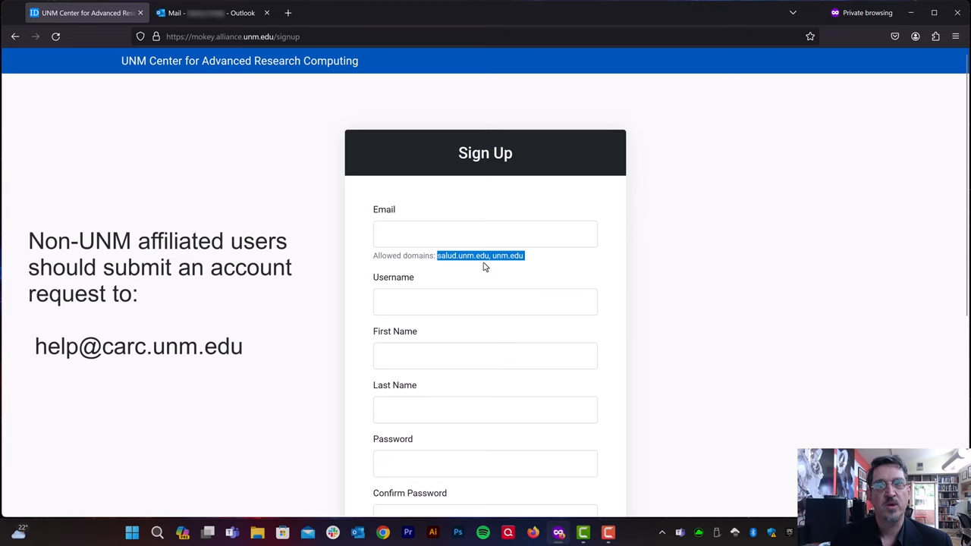
mouse_move(622, 288)
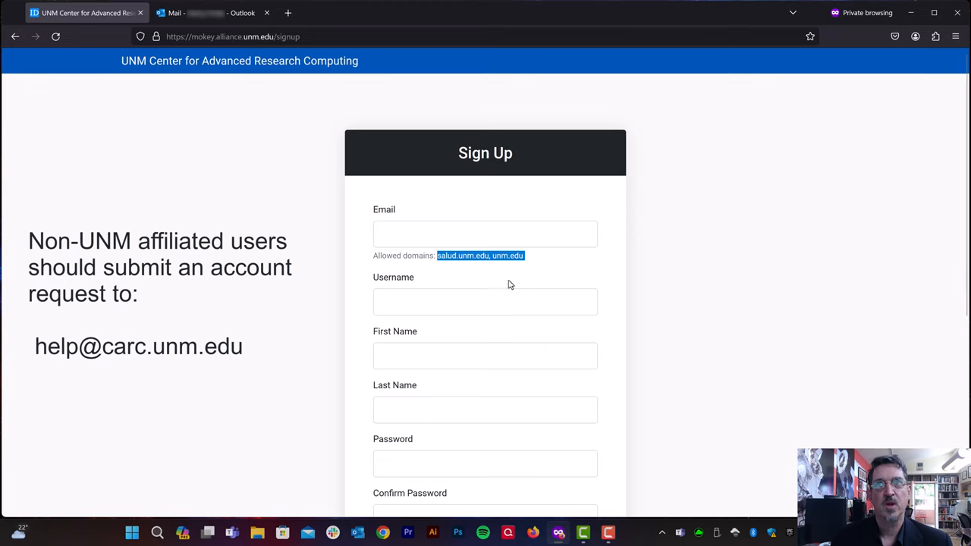
left_click(552, 280)
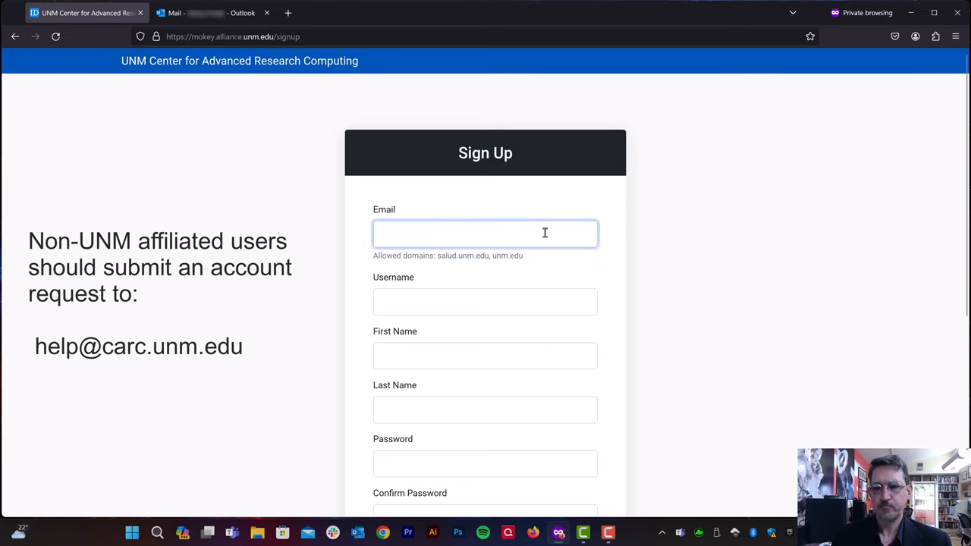
- Enter the unm.edu email address and the username on the sign-up form
type("text")
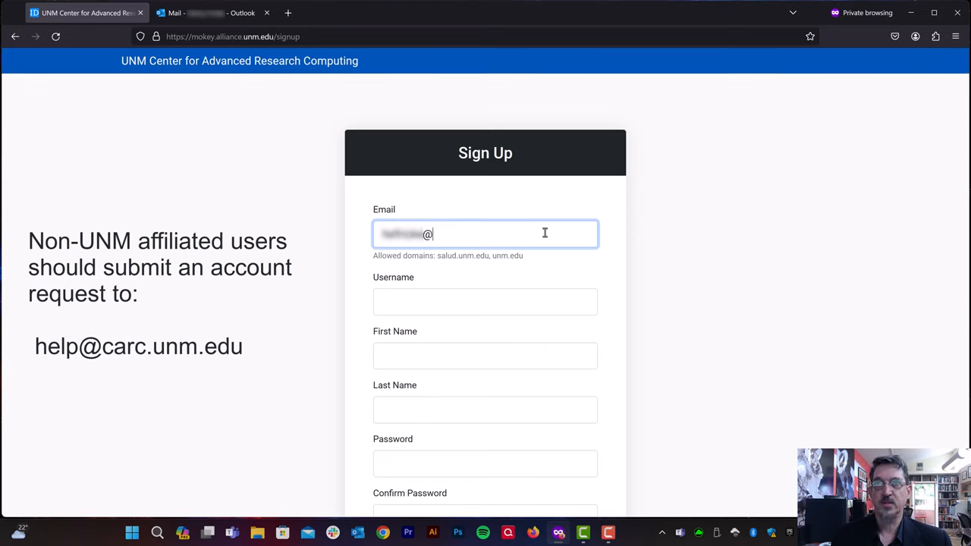
type("unm.edu")
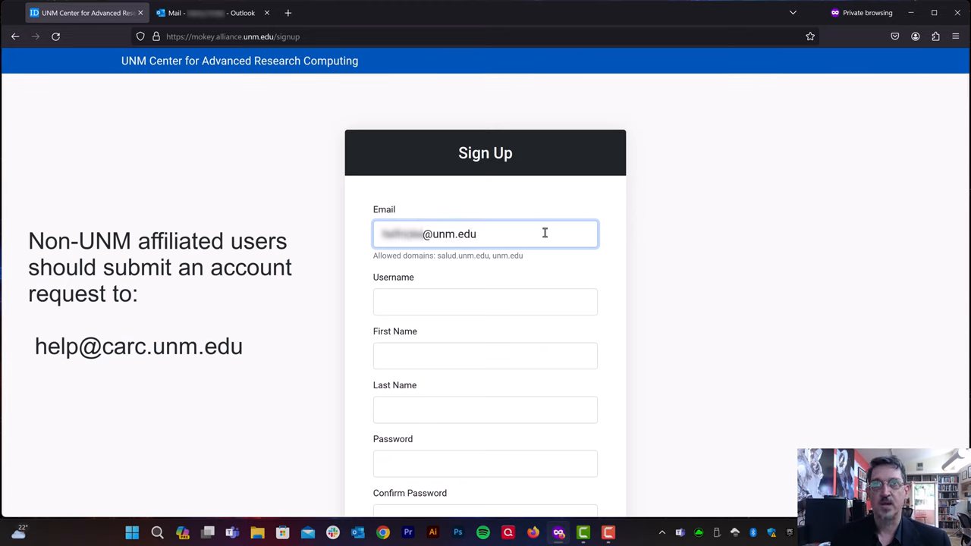
left_click(485, 302)
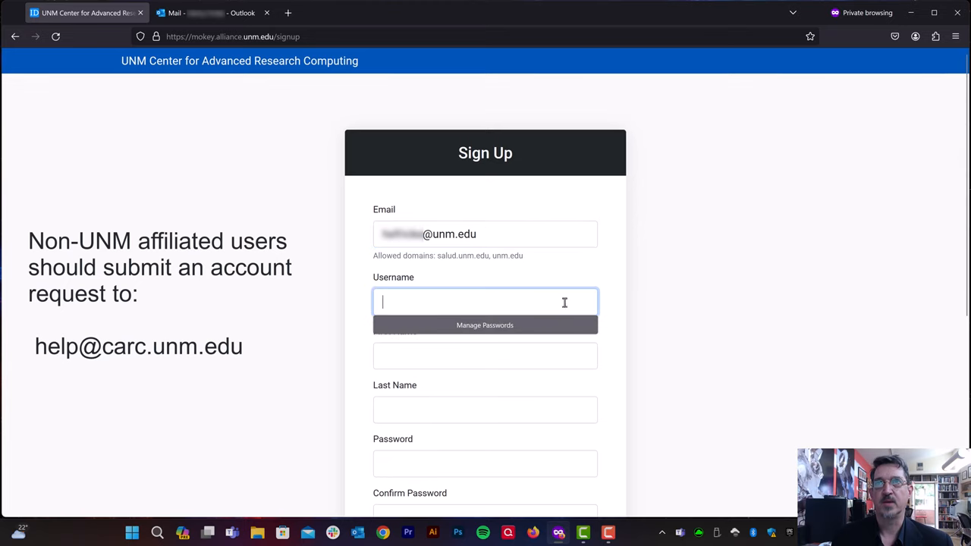
mouse_move(658, 326)
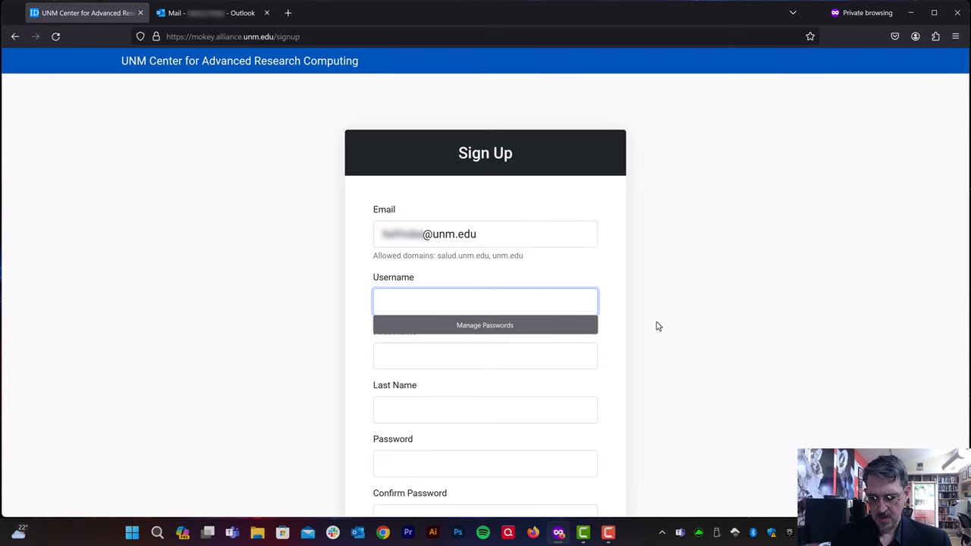
type("username")
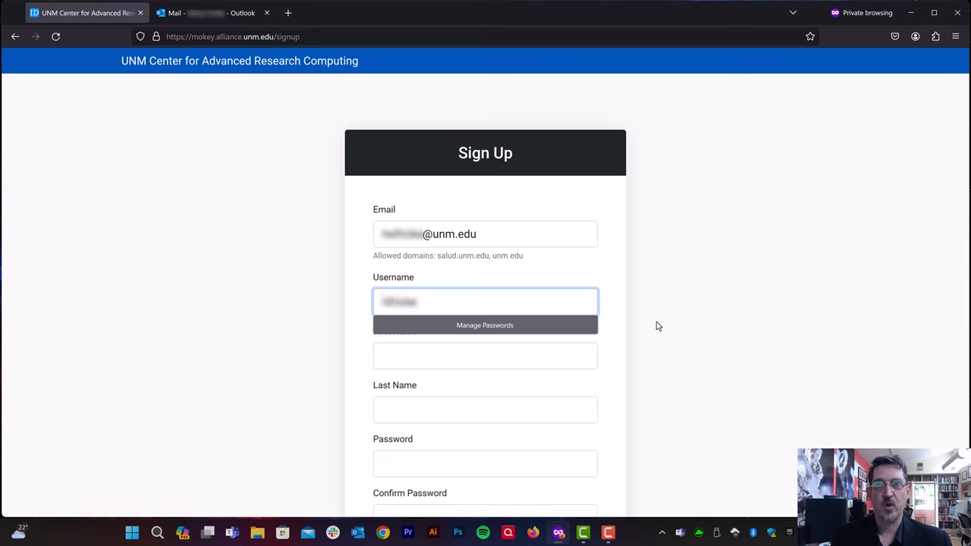
- Fill in the first name and last name fields
left_click(485, 355)
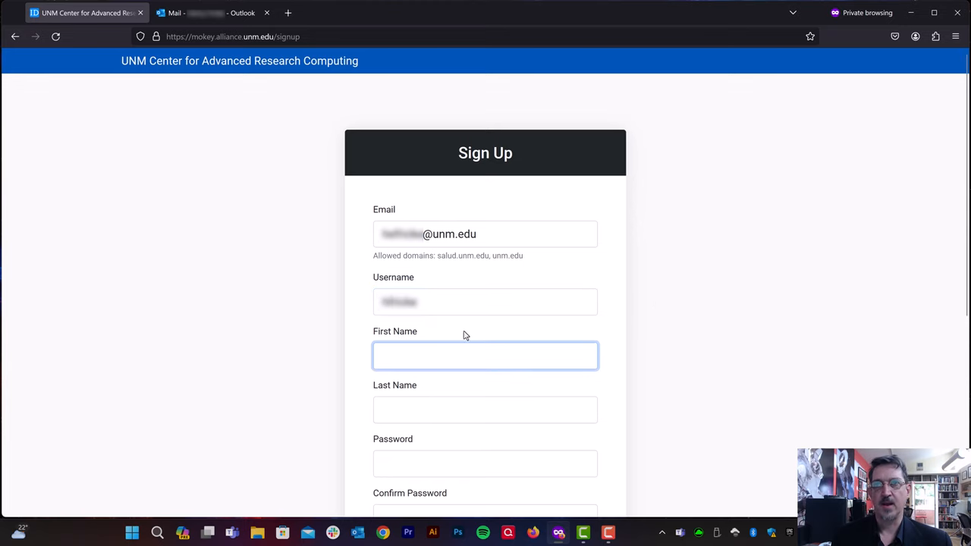
left_click(485, 355)
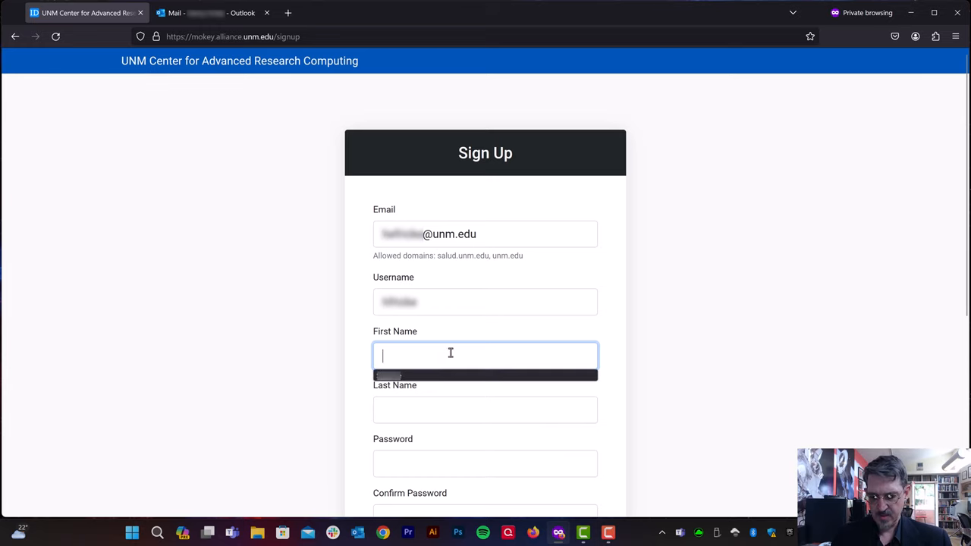
left_click(486, 409)
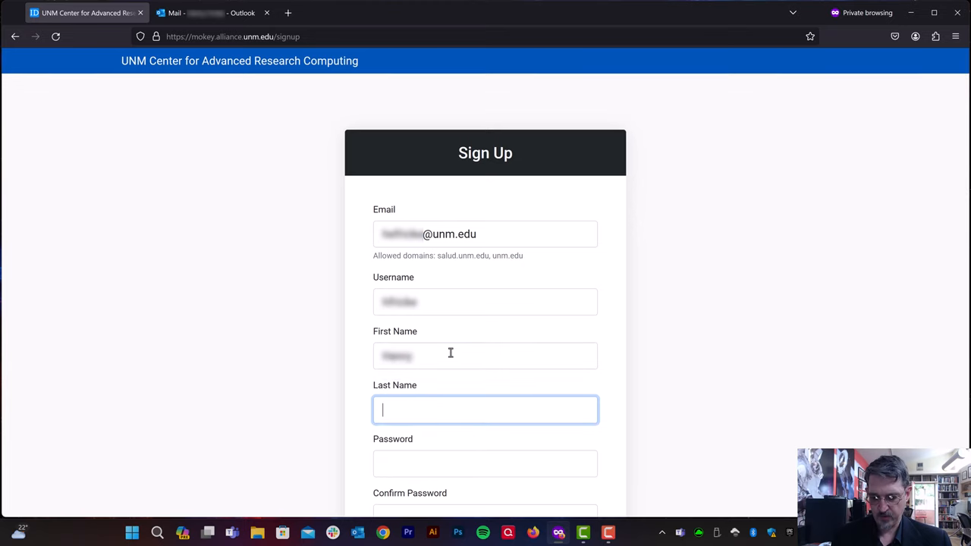
left_click(485, 465)
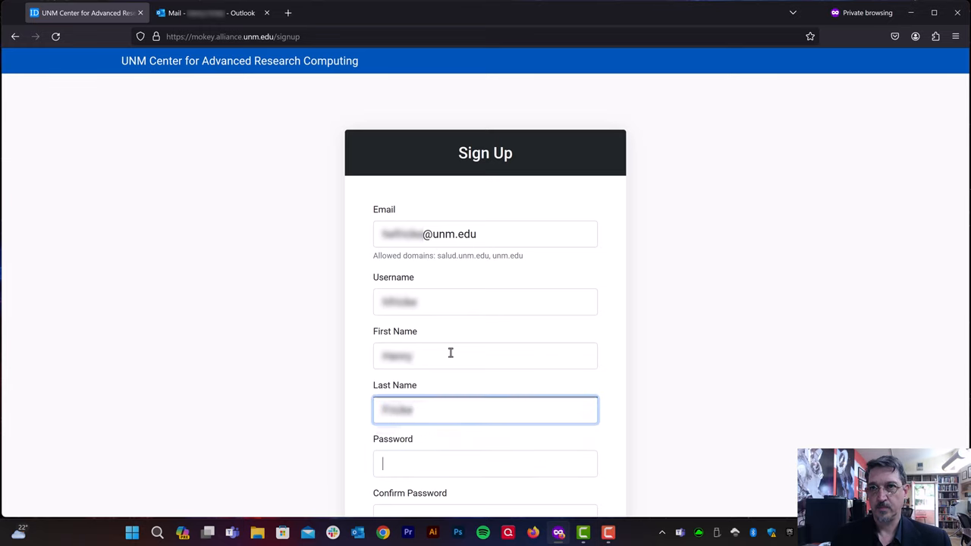
- Enter the account password and its confirmation on the sign-up form
type("••")
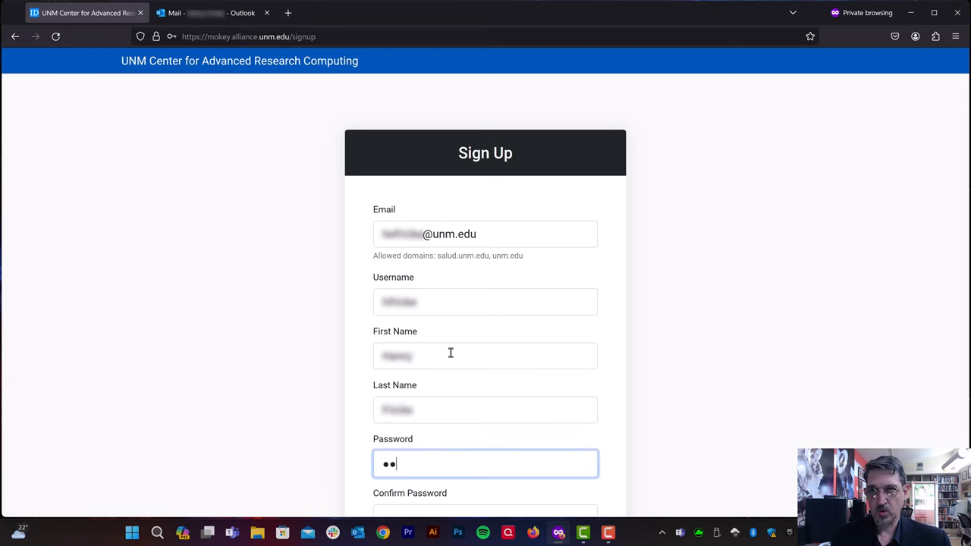
key("Backspace")
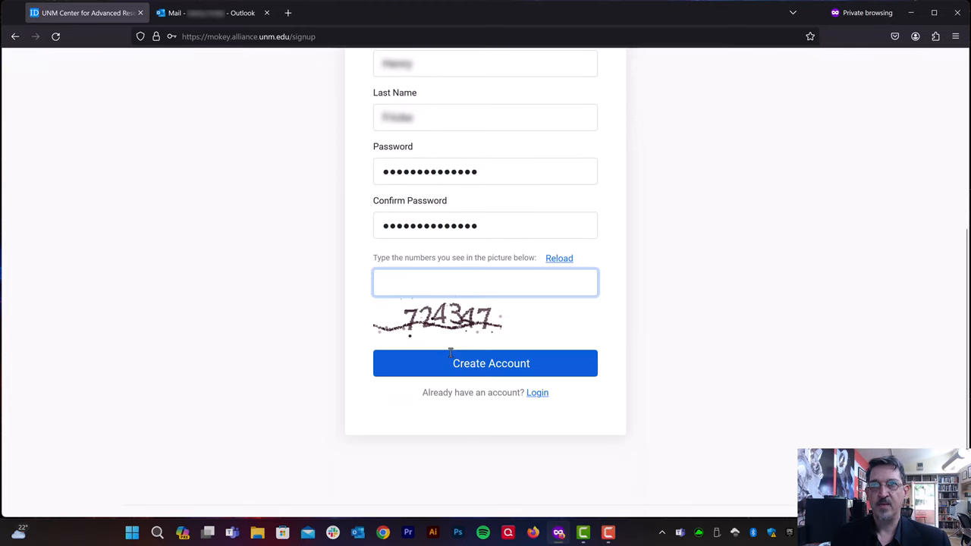
- Enter captcha 724347 and submit the new account request
type("724")
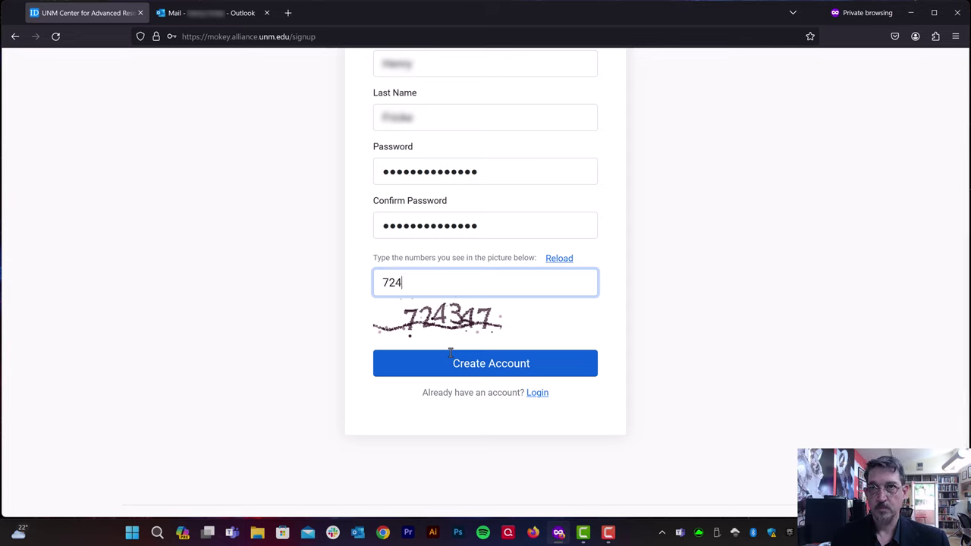
type("347")
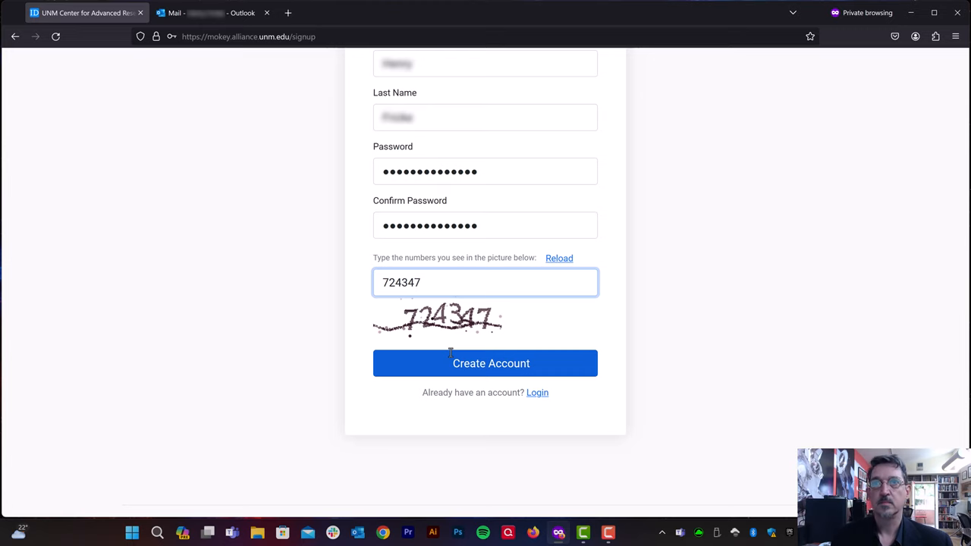
left_click(486, 364)
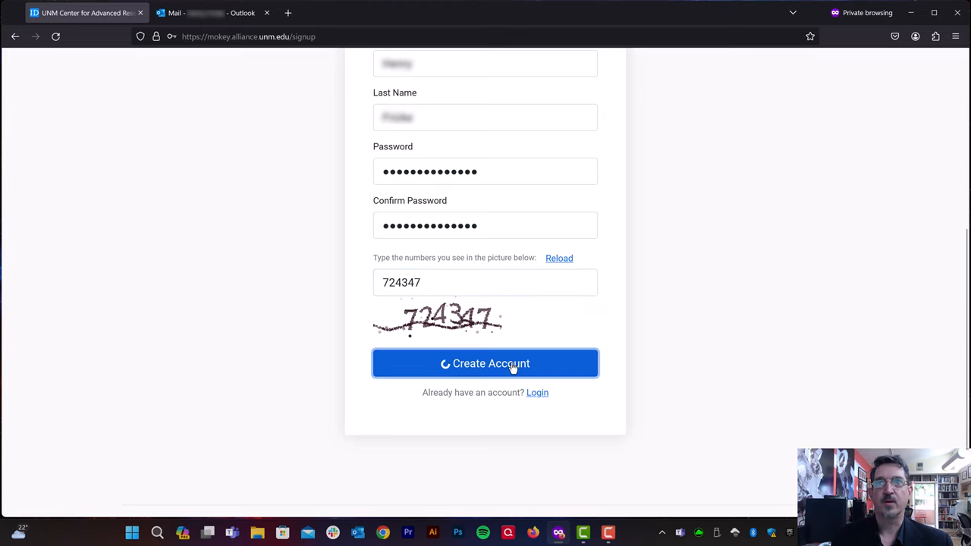
left_click(486, 364)
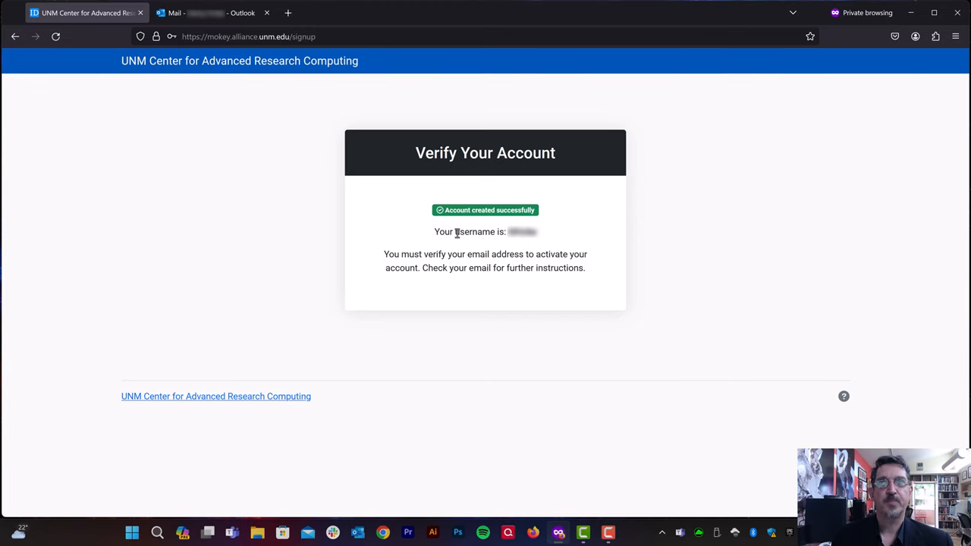
mouse_move(492, 255)
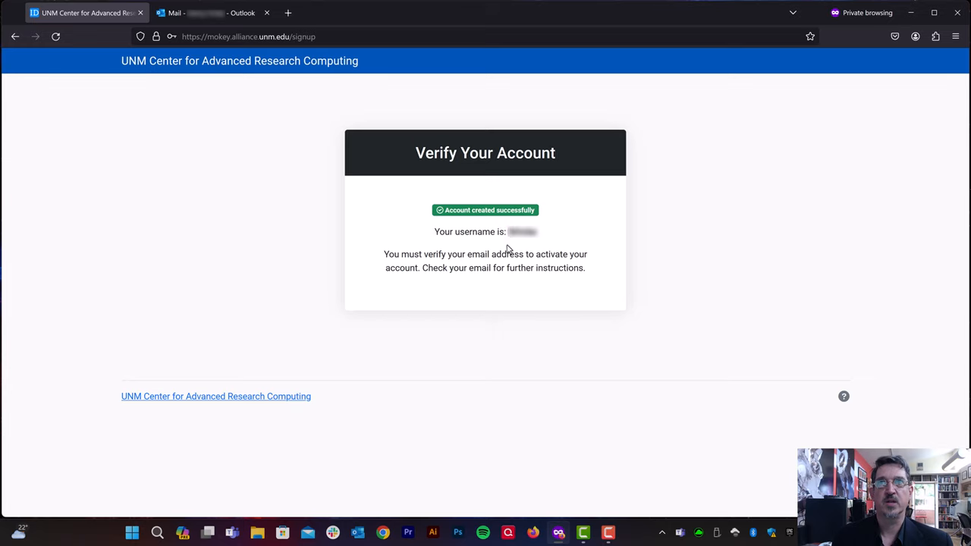
mouse_move(574, 285)
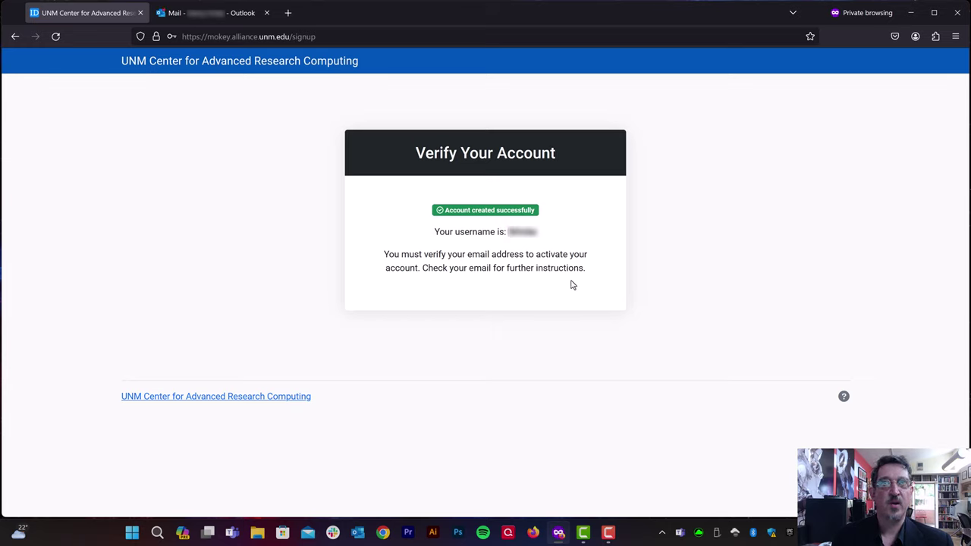
mouse_move(502, 283)
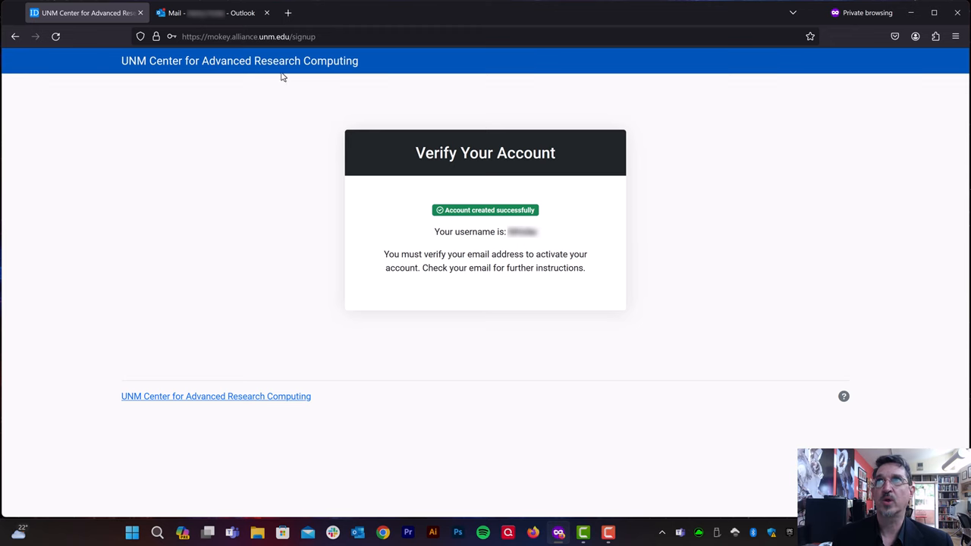
- Find the mokey@coldfront verification email in the inbox and reveal its Verify your account button
left_click(205, 13)
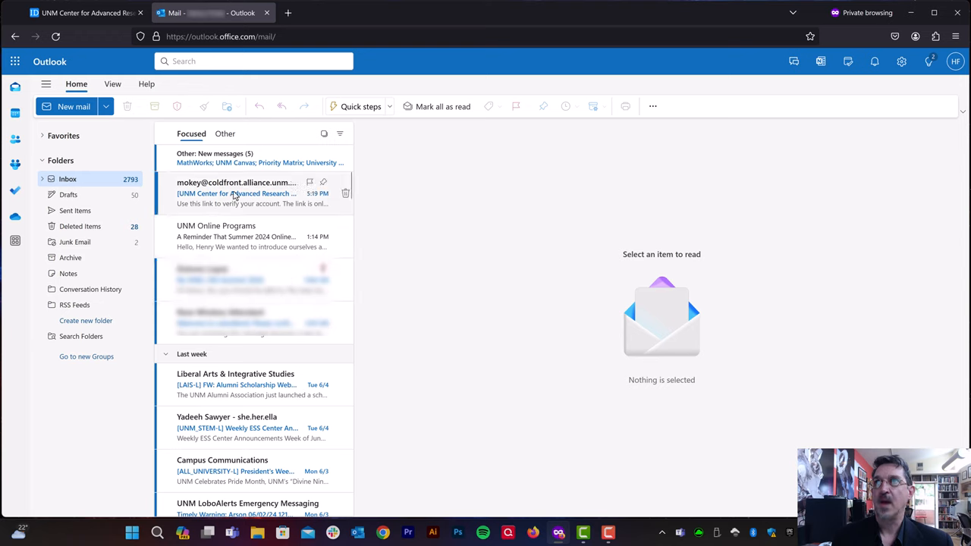
mouse_move(205, 192)
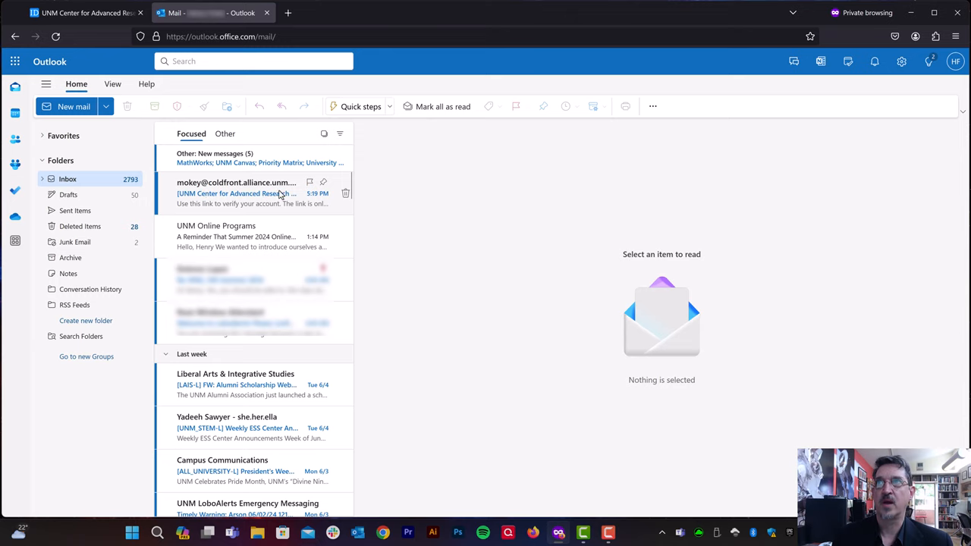
mouse_move(293, 195)
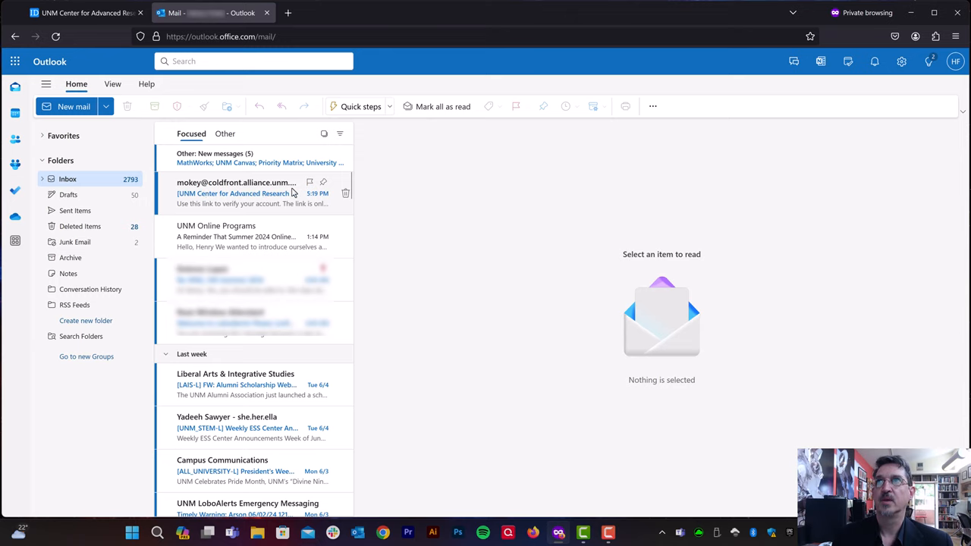
left_click(242, 194)
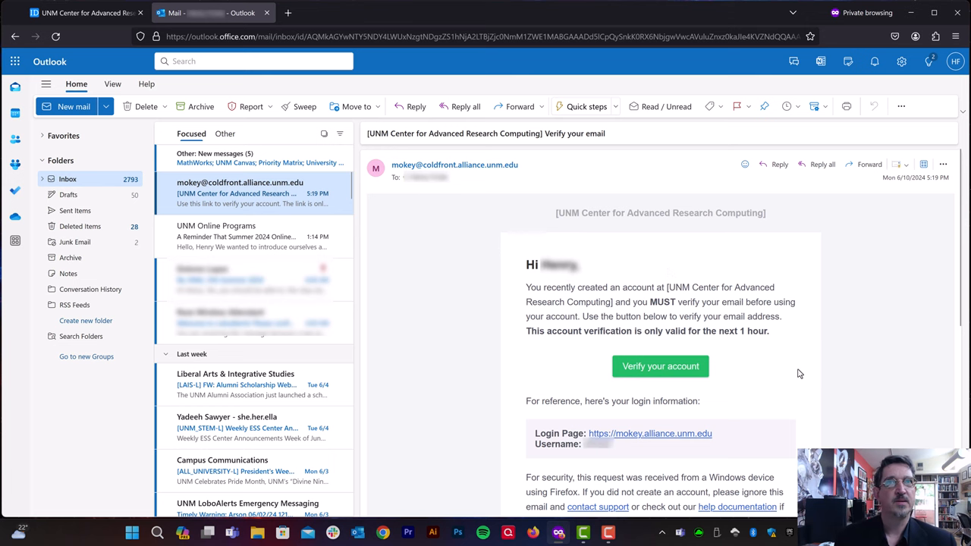
scroll("down", 3)
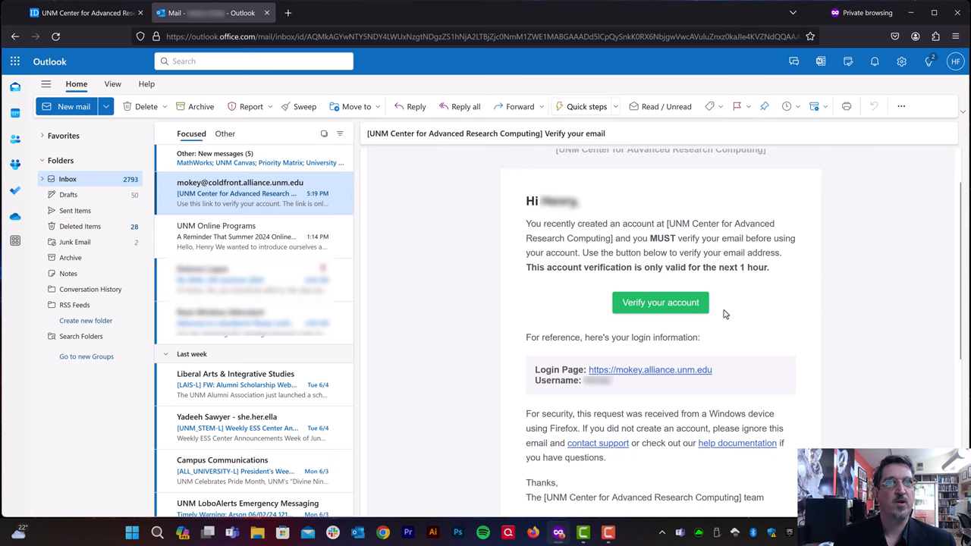
mouse_move(667, 304)
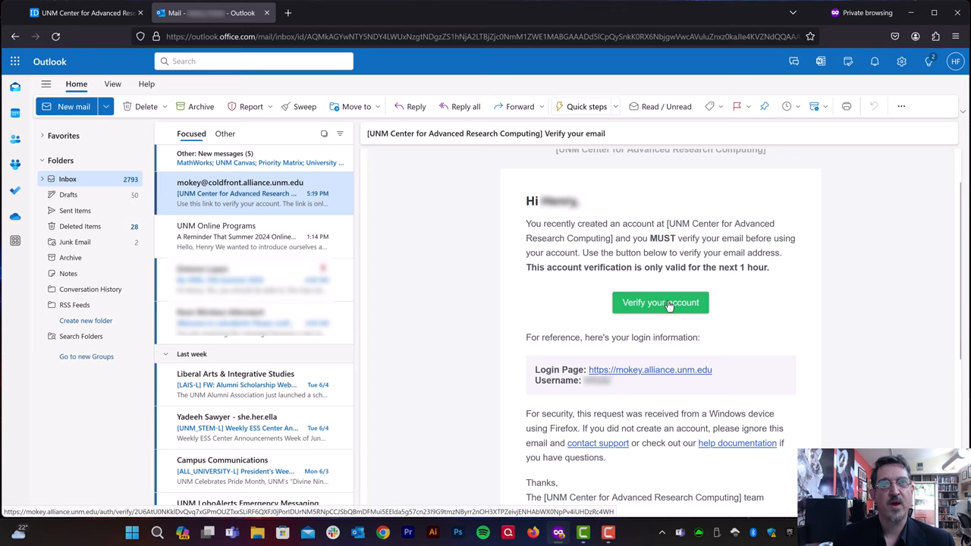
- Follow the Verify your account link, then return to the mailbox for the Welcome email
left_click(659, 303)
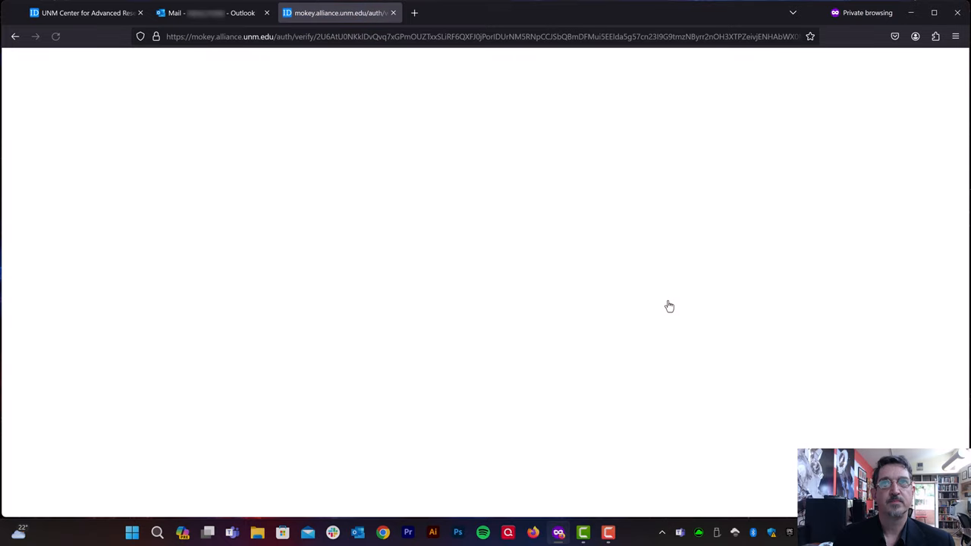
left_click(212, 12)
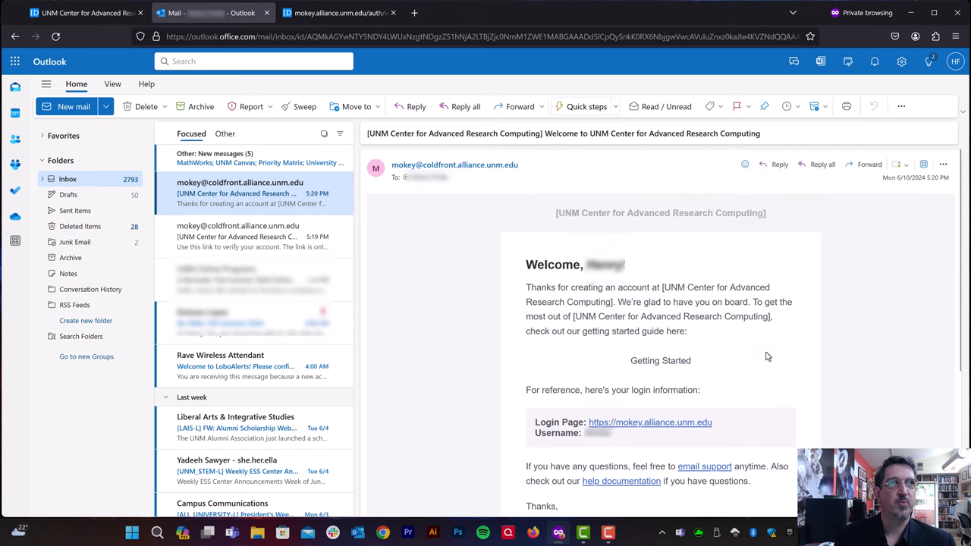
mouse_move(588, 302)
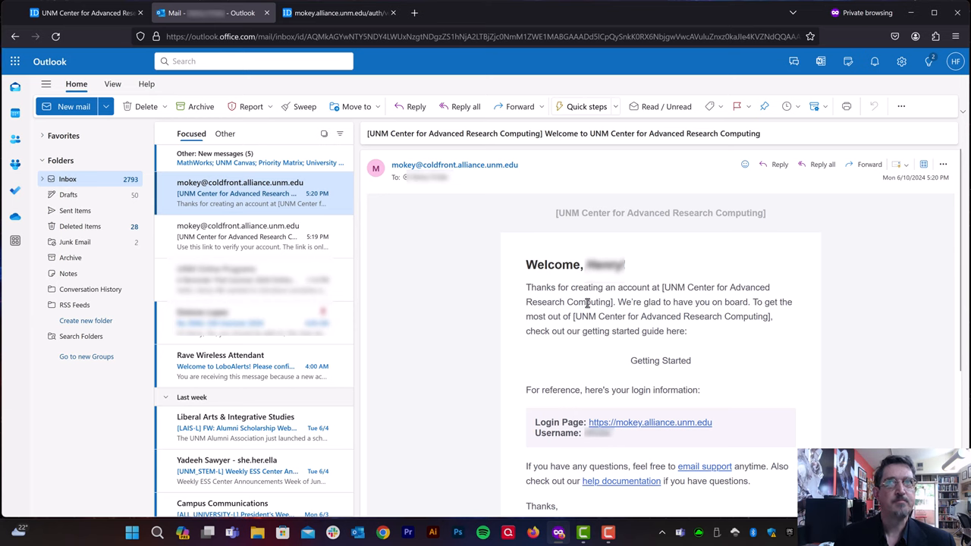
mouse_move(829, 291)
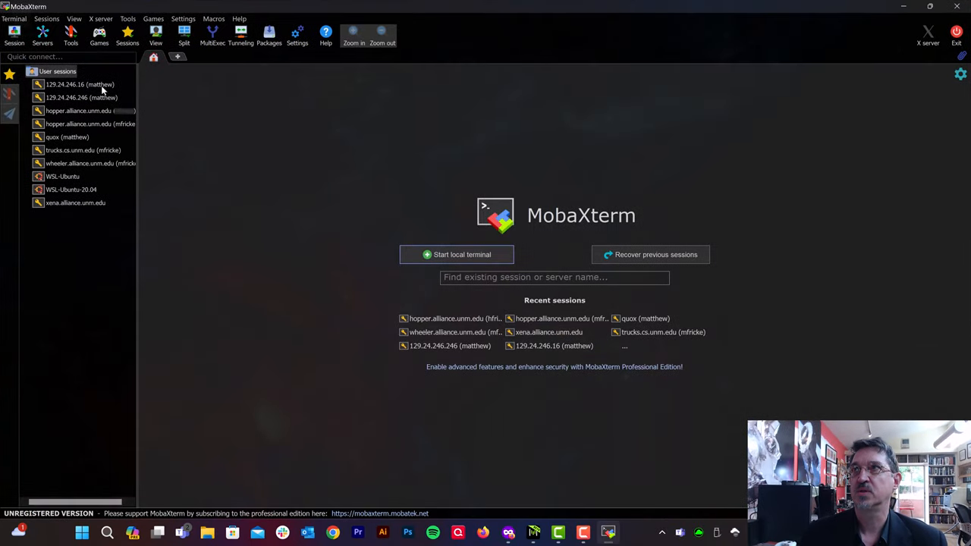
- Create a new SSH session with remote host hopper.alliance.unm.edu and a specified username
left_click(50, 17)
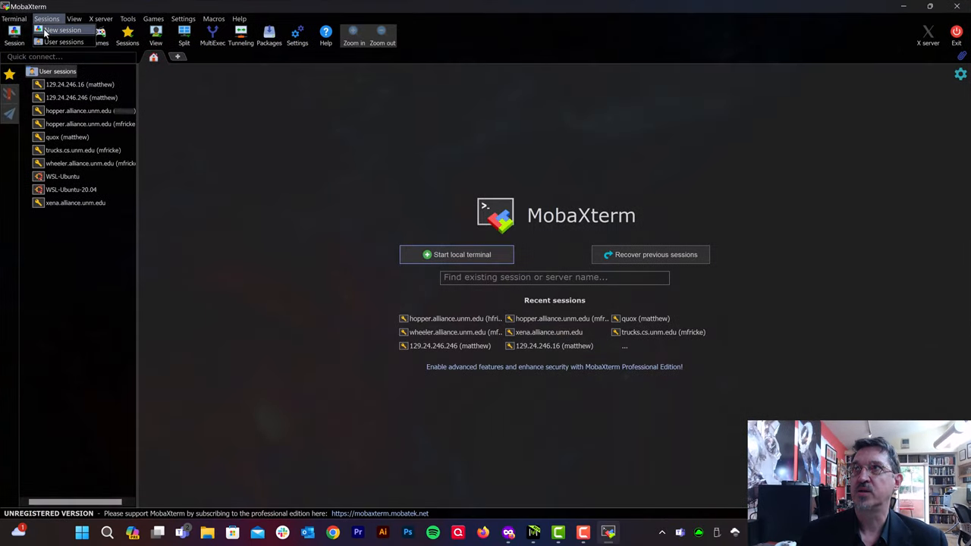
left_click(56, 29)
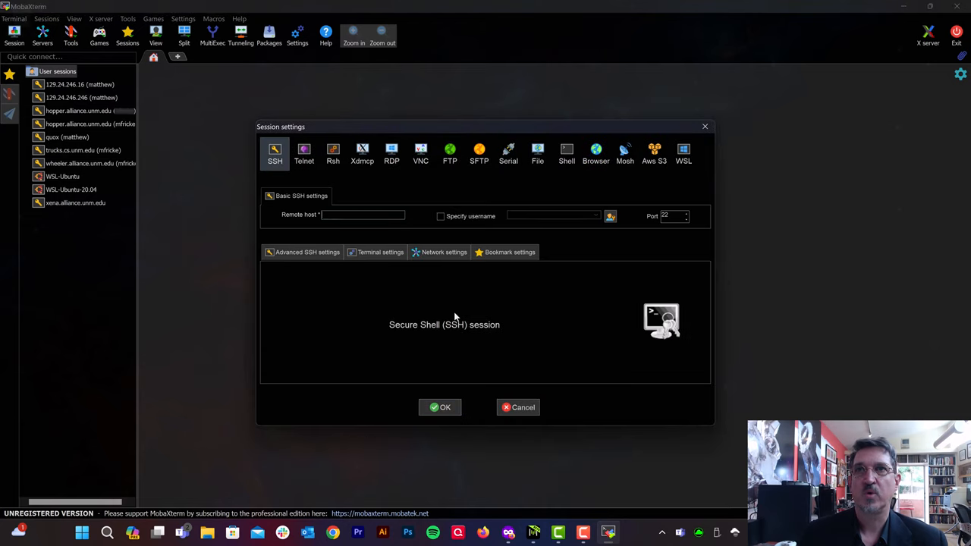
left_click(362, 216)
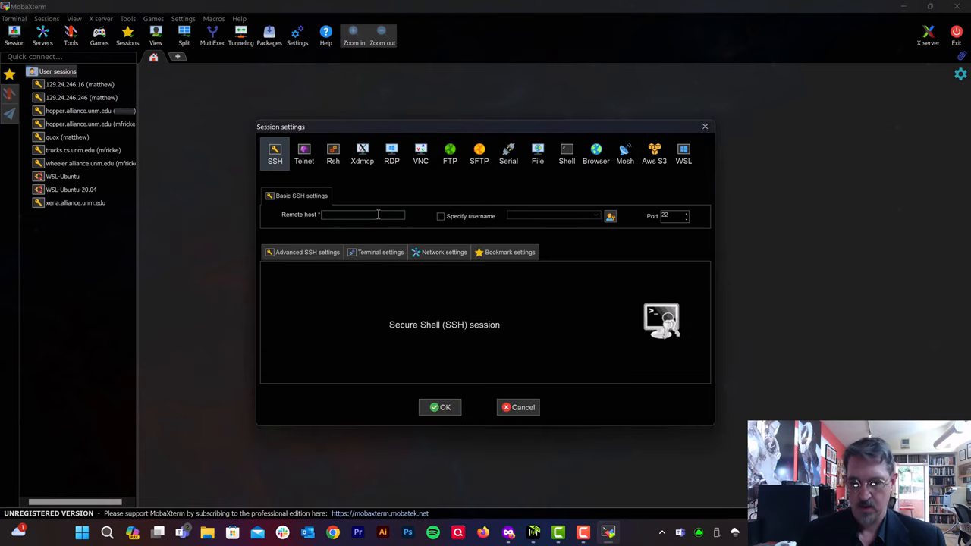
type("h")
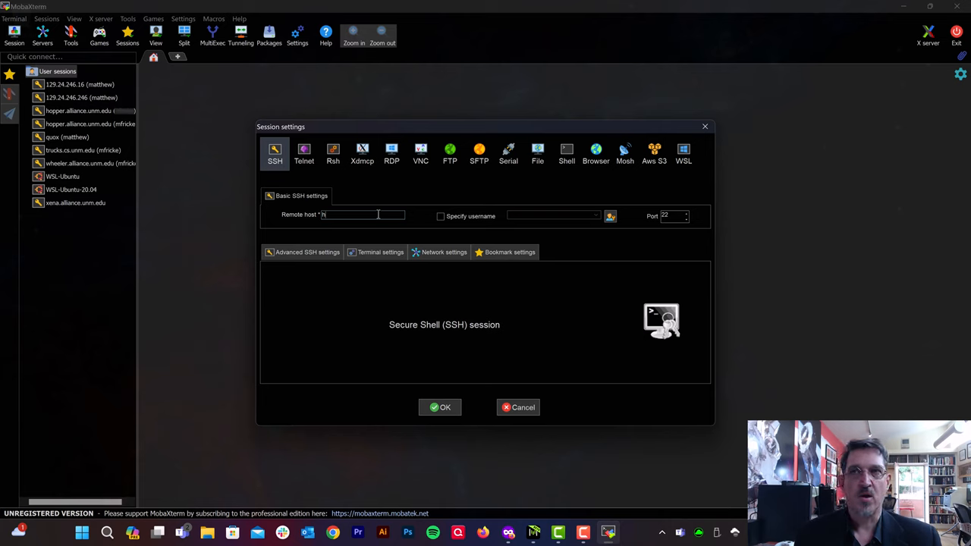
type("opper.alliance.unm.edu")
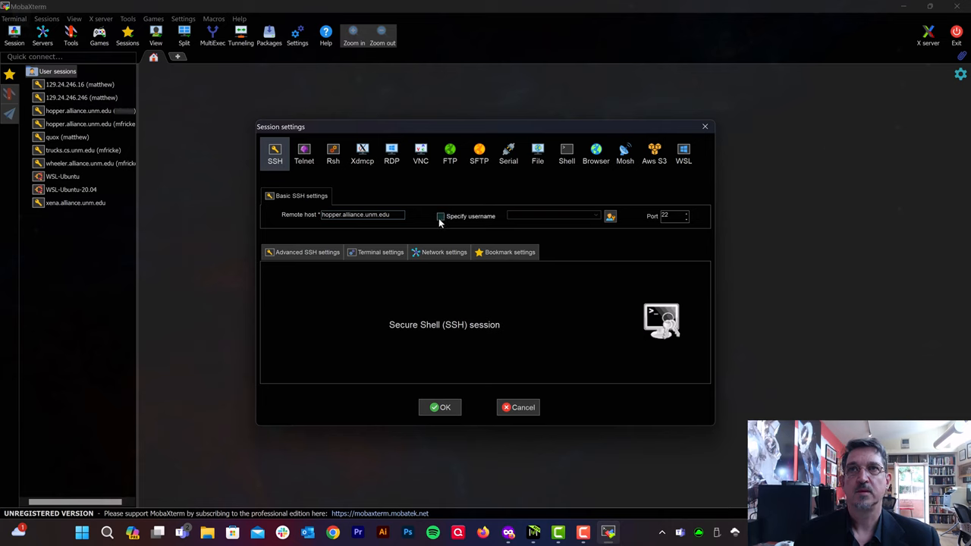
left_click(440, 215)
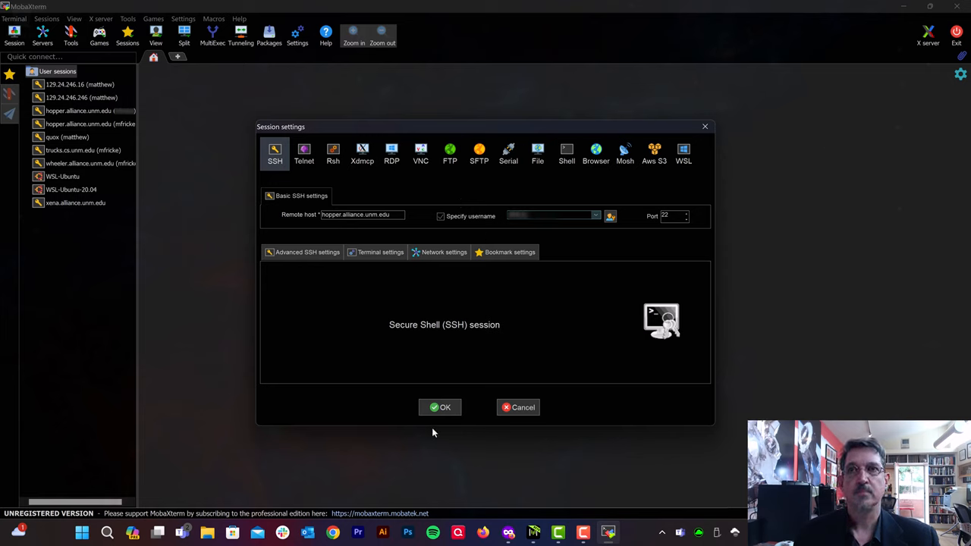
- Connect to Hopper with the password and answer the save-password prompt to reach the welcome banner
left_click(439, 407)
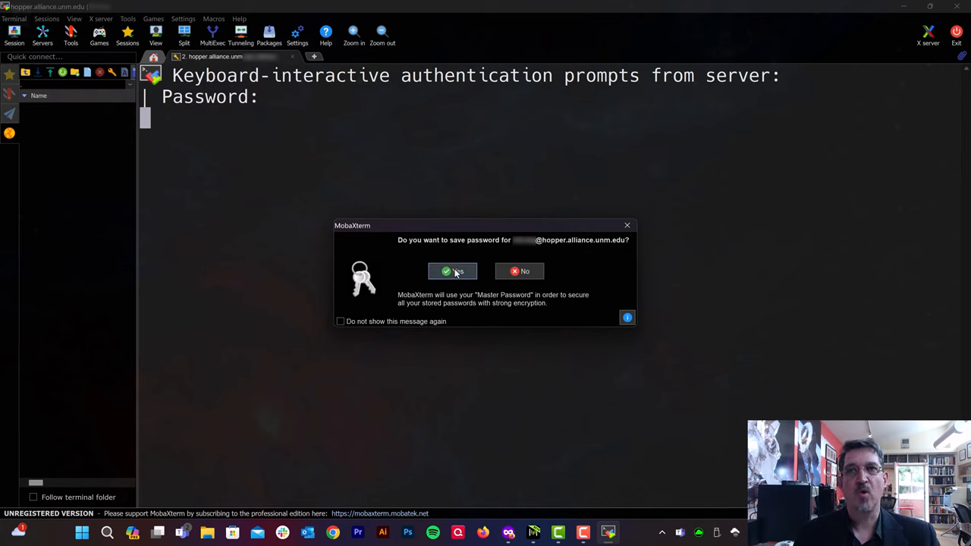
left_click(340, 322)
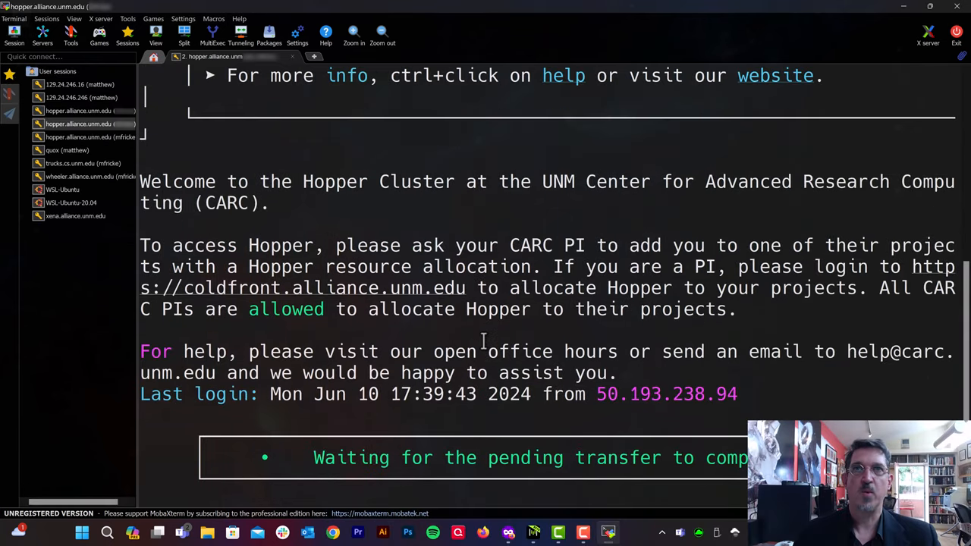
mouse_move(459, 195)
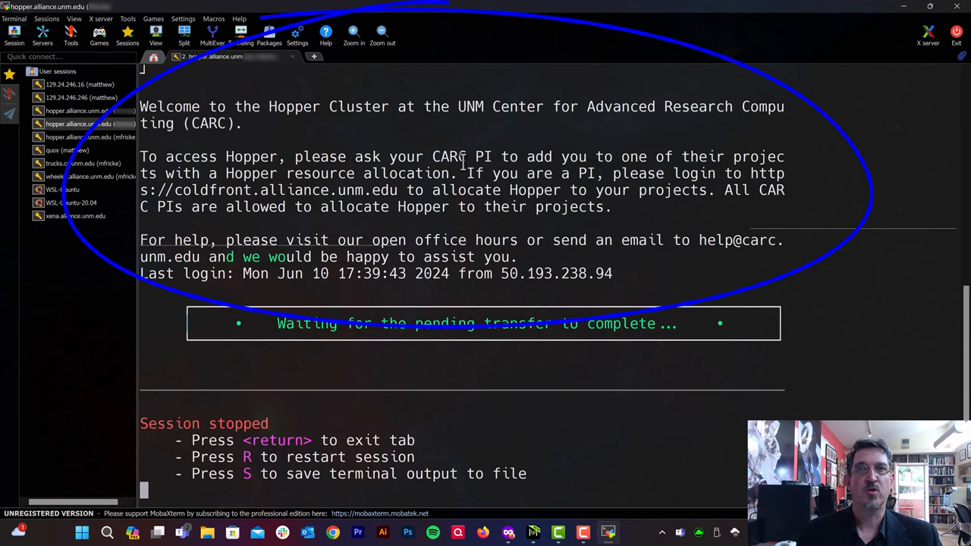
mouse_move(401, 167)
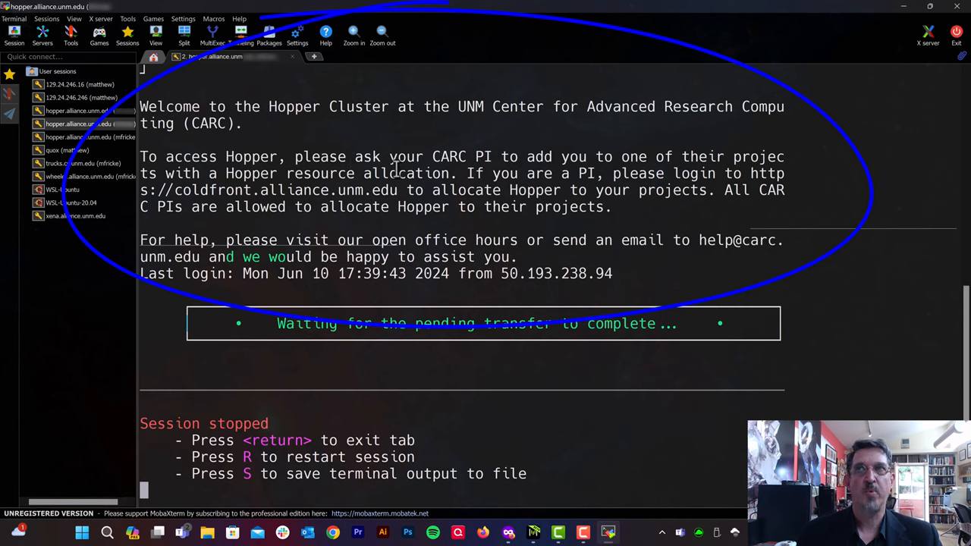
- Highlight the Hopper welcome banner text about requesting an allocation before the session stops
left_click_drag(140, 156, 461, 173)
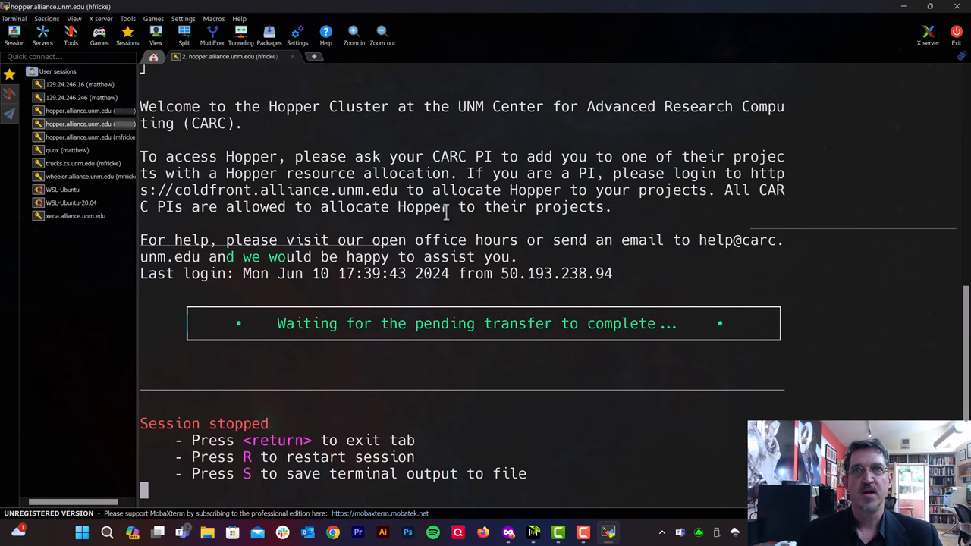
mouse_move(462, 220)
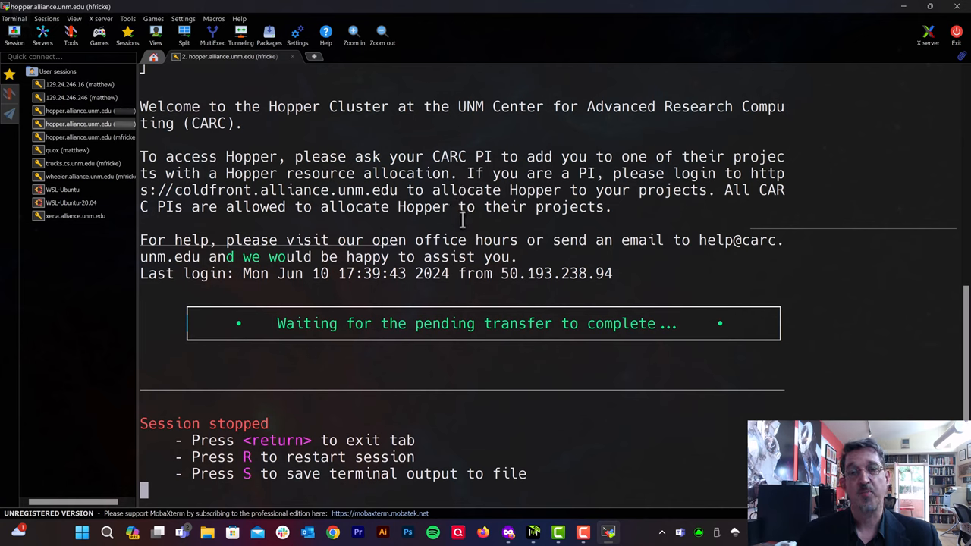